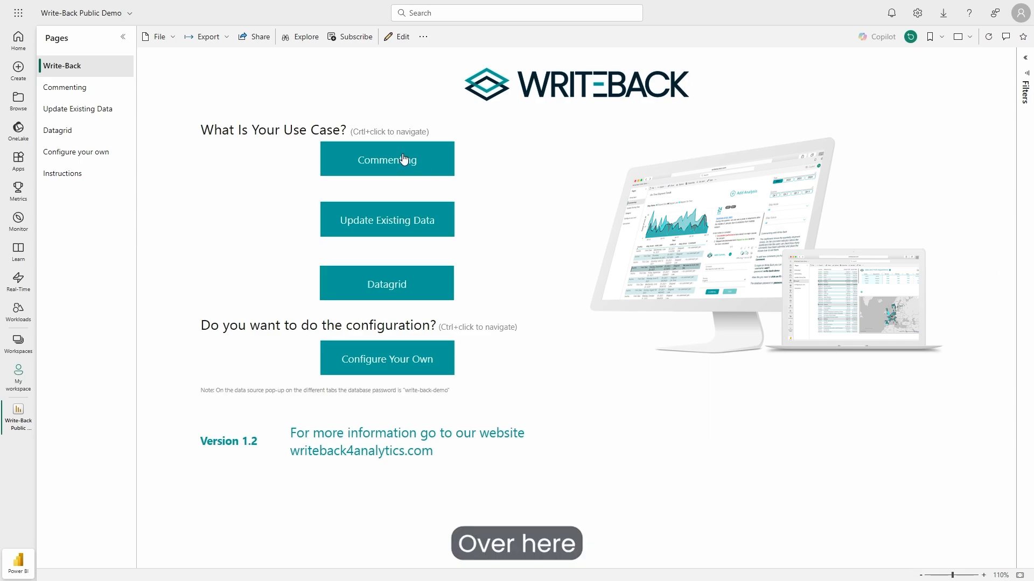
Open the Commenting example page from the landing page
click(386, 159)
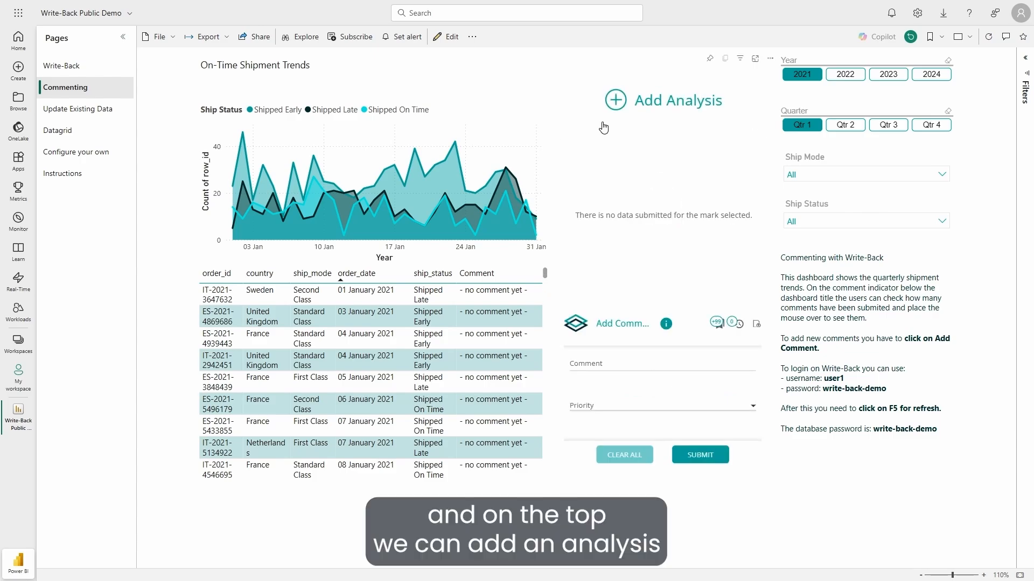
mouse_move(618, 109)
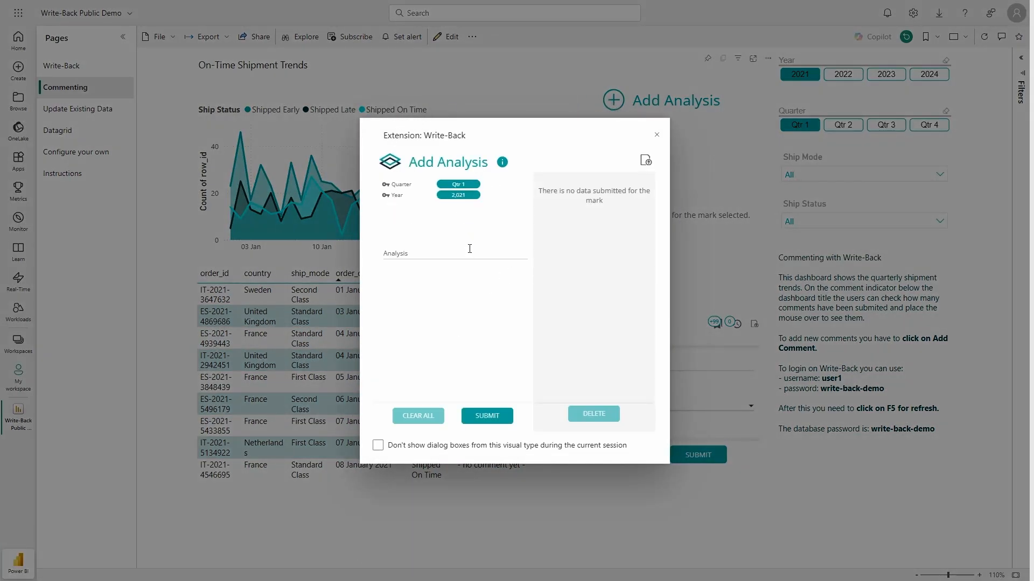
Write and submit the rich-text Q1 2021 analysis, then preview the entry and close it
click(468, 248)
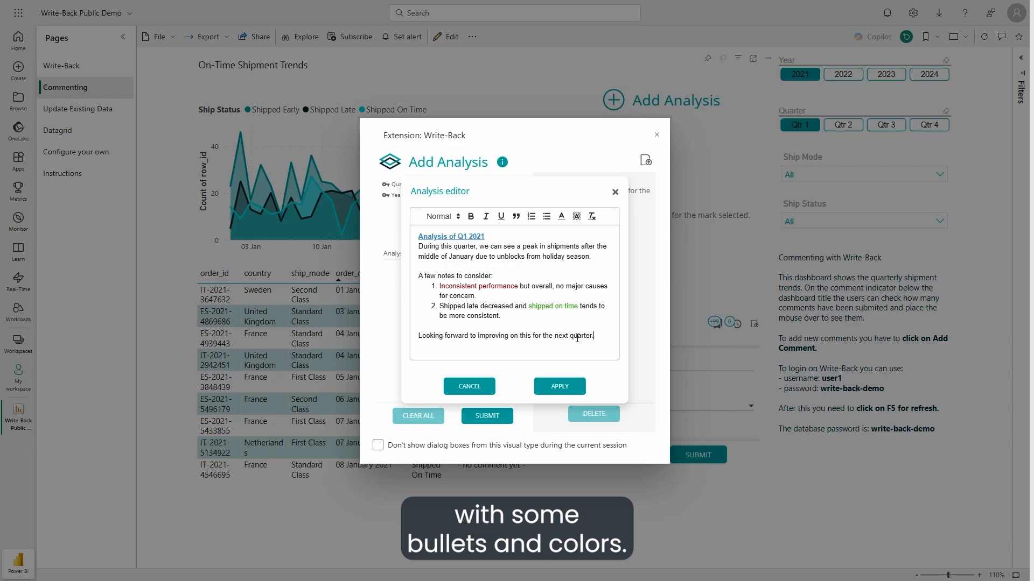
click(559, 387)
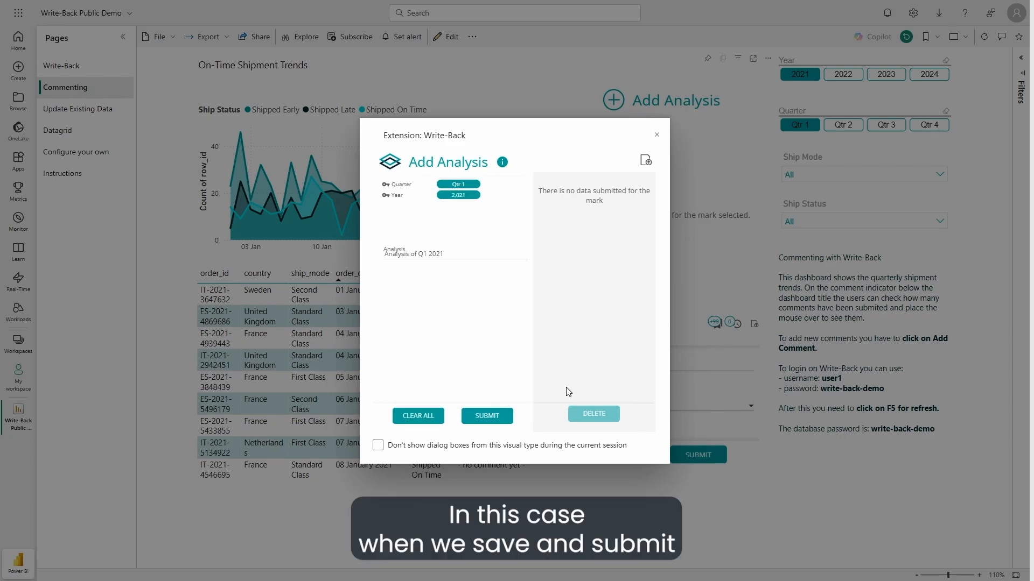
click(486, 416)
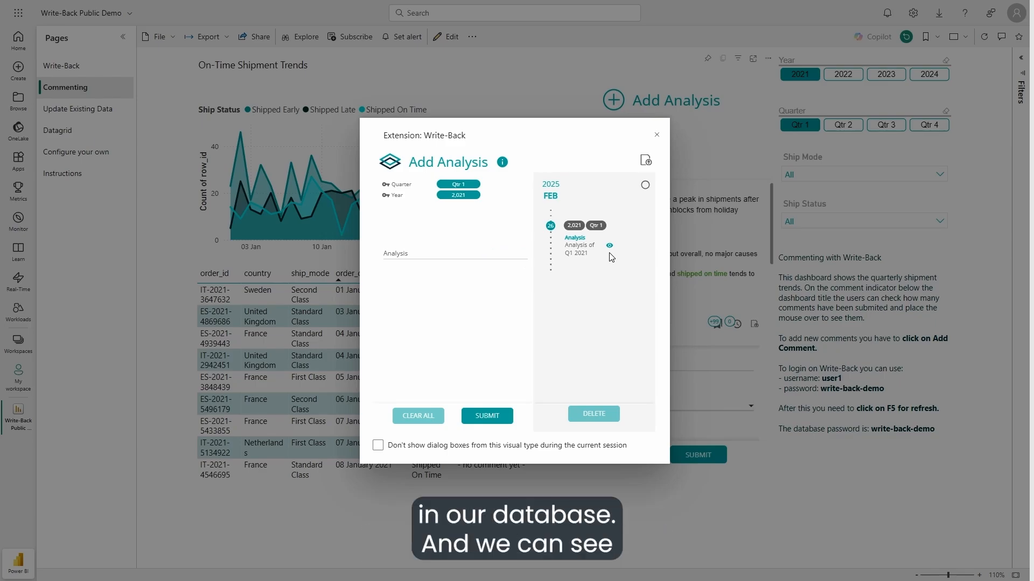
click(609, 245)
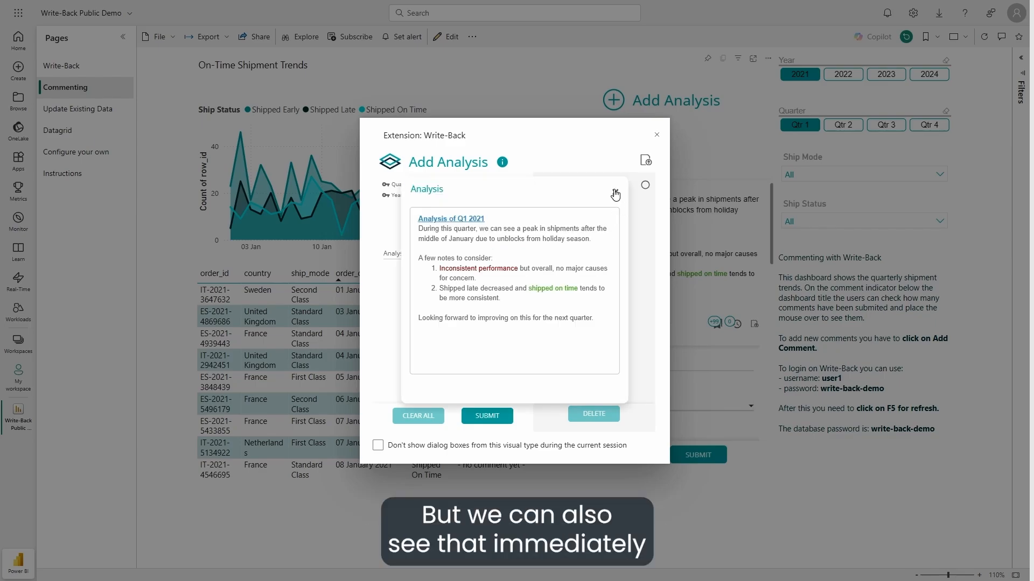
click(657, 135)
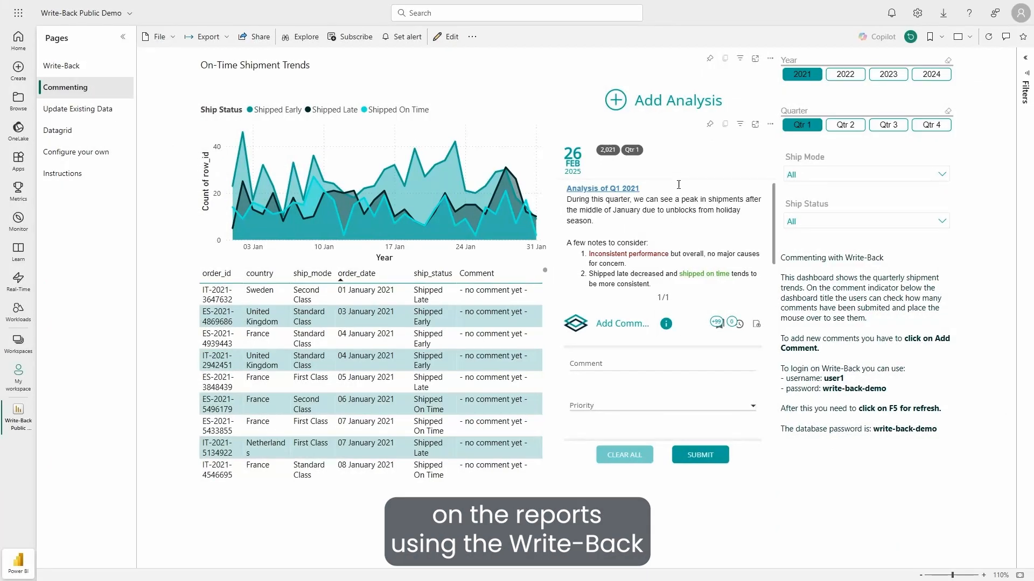
mouse_move(627, 317)
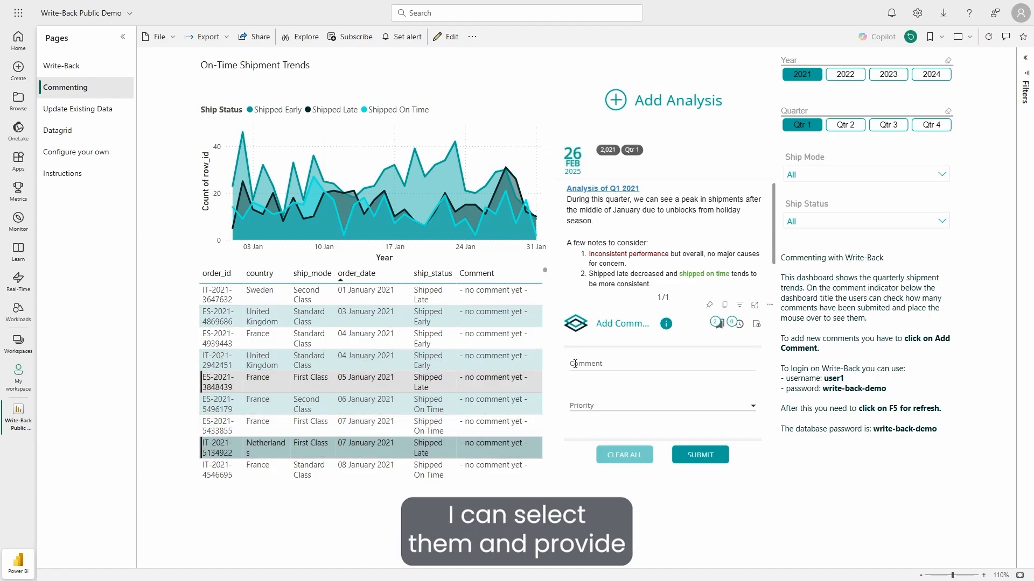
Comment 'We need to look into this' at Mid priority on both late orders, refresh, and open Update Existing Data
click(659, 364)
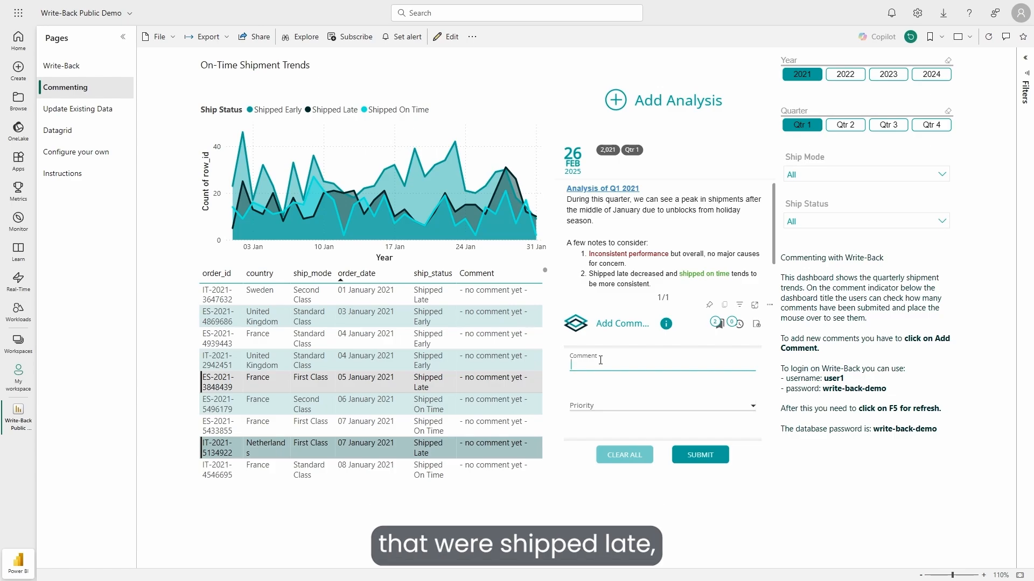
text(We need to look into this)
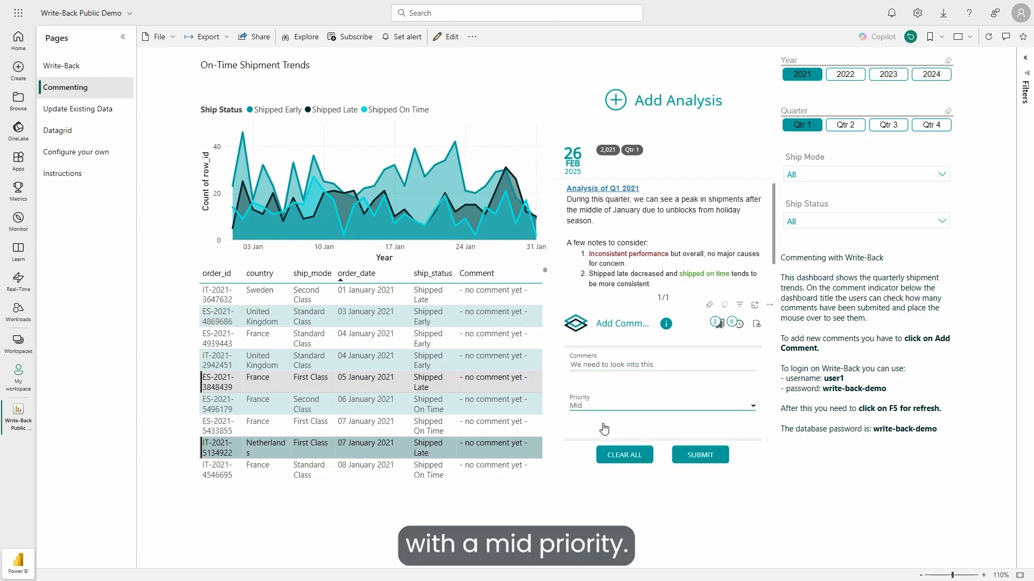
click(623, 454)
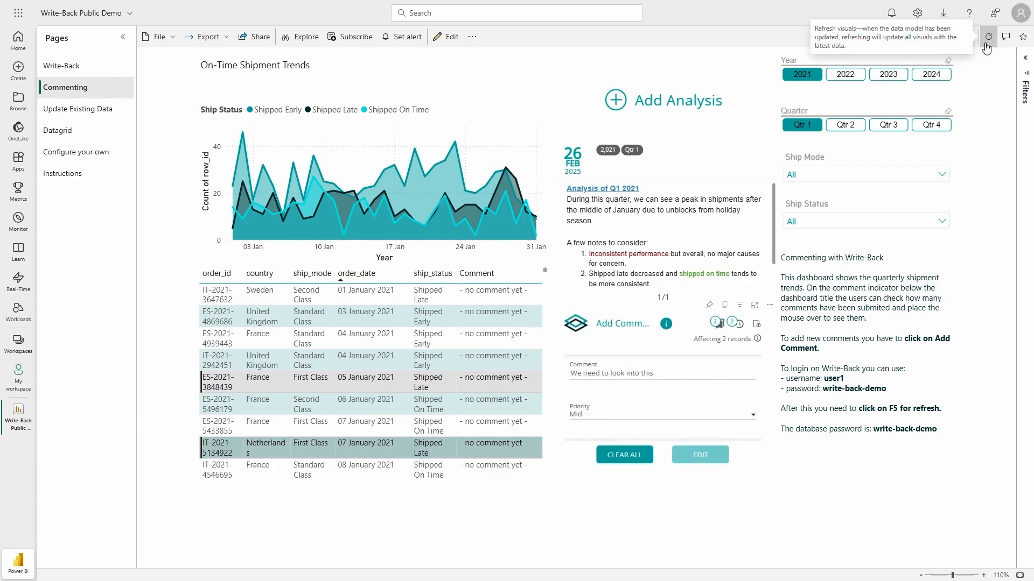
click(987, 36)
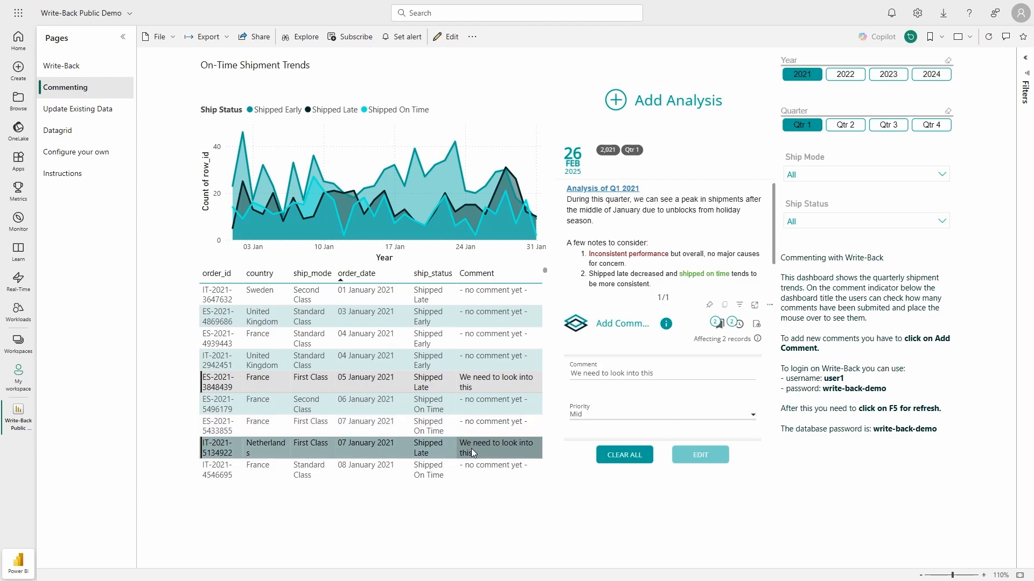
mouse_move(473, 453)
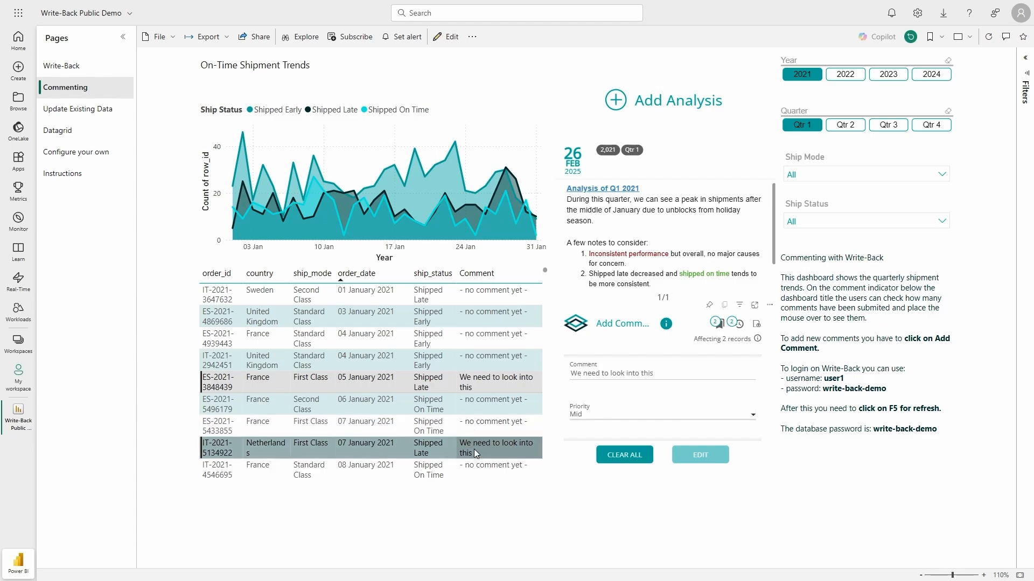
mouse_move(93, 109)
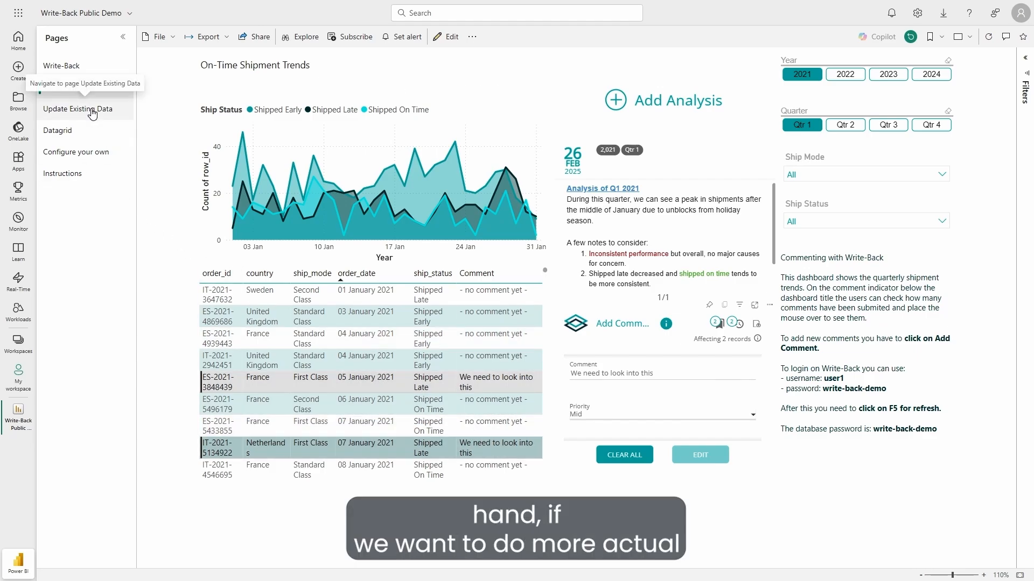
click(78, 108)
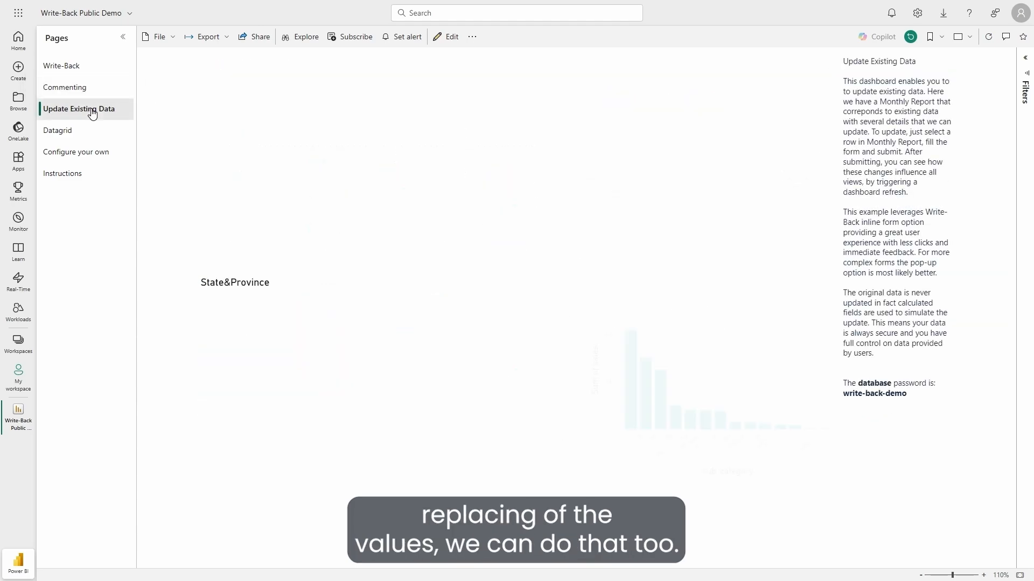
click(79, 109)
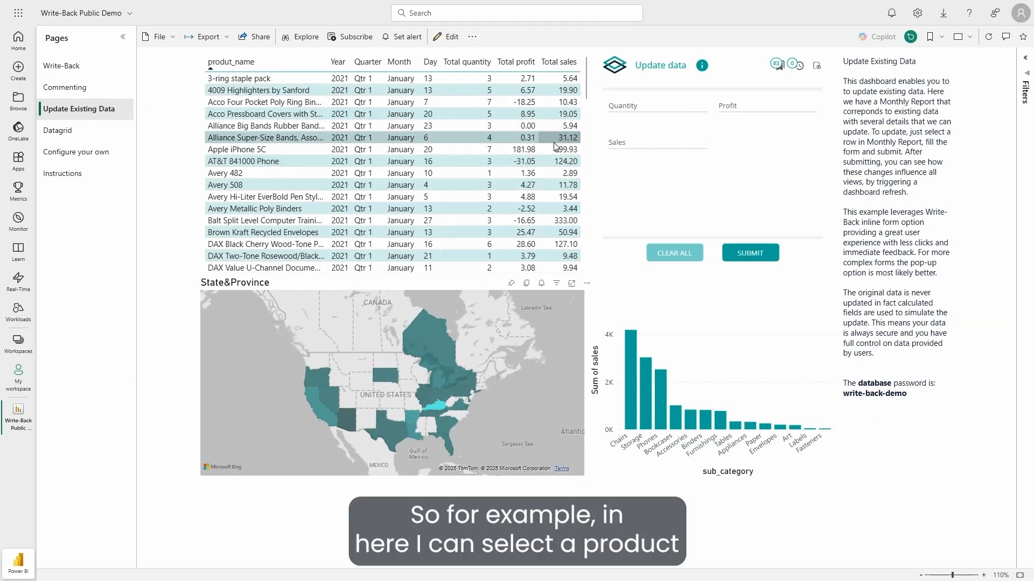
Update Apple iPhone 5C to quantity 10, profit 600 and sales 1,000, then refresh the visuals
click(264, 149)
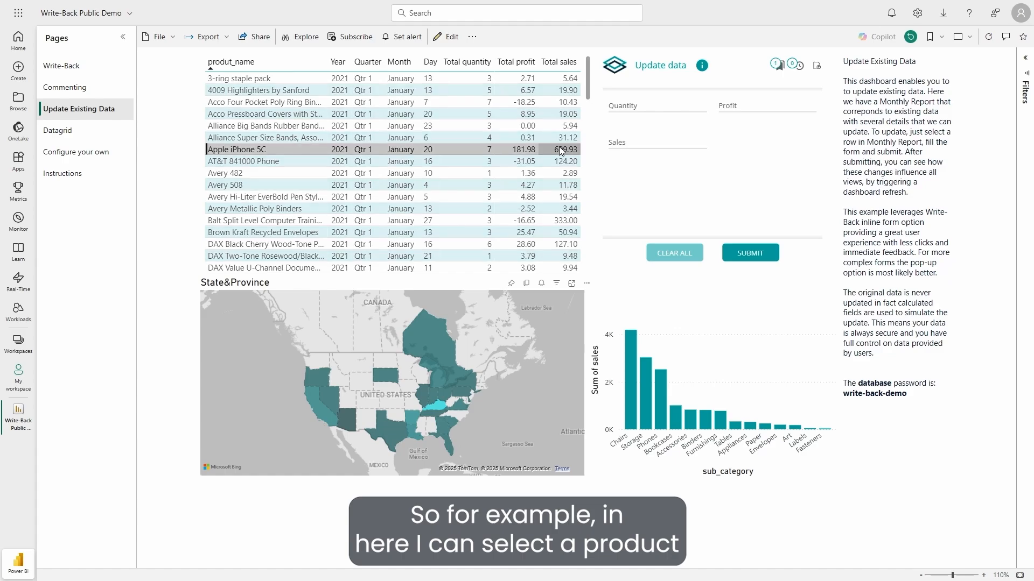
click(655, 104)
text(10)
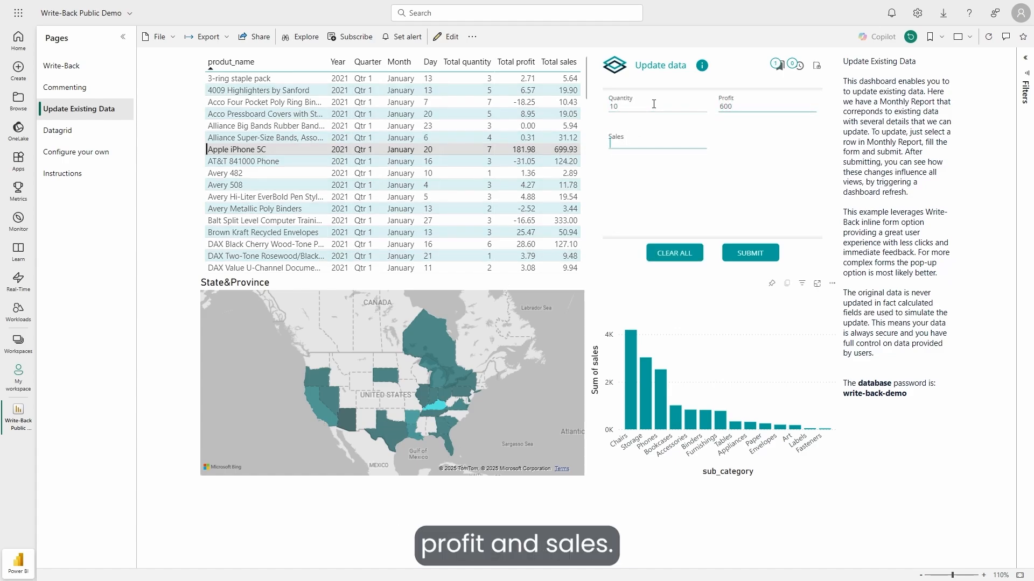
text(1,000)
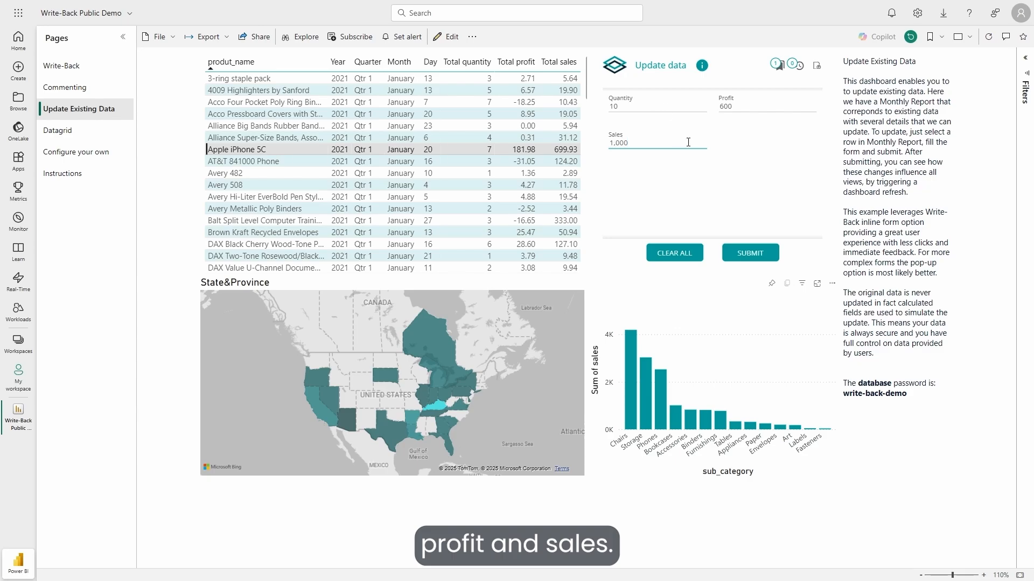
click(749, 252)
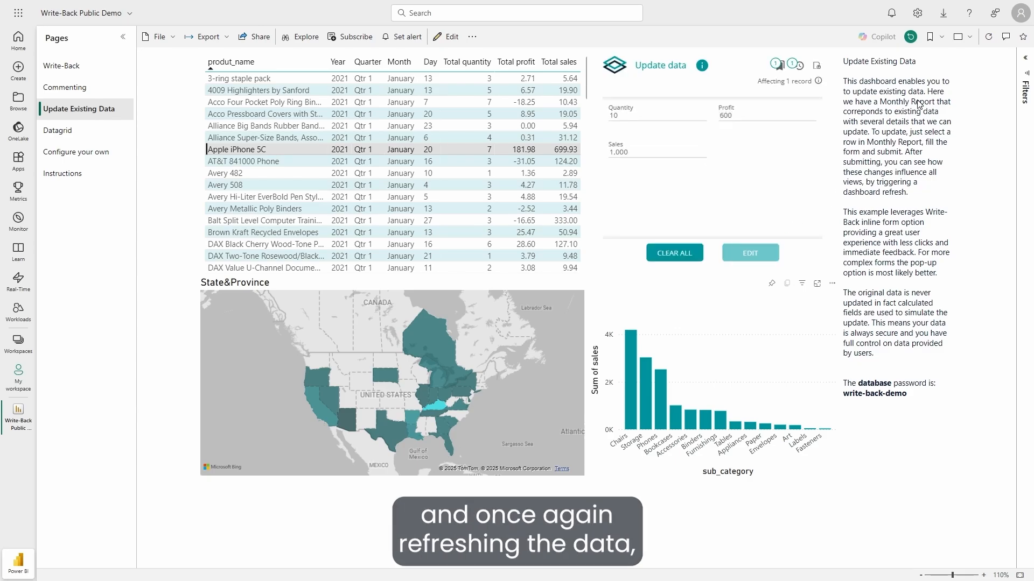
click(987, 36)
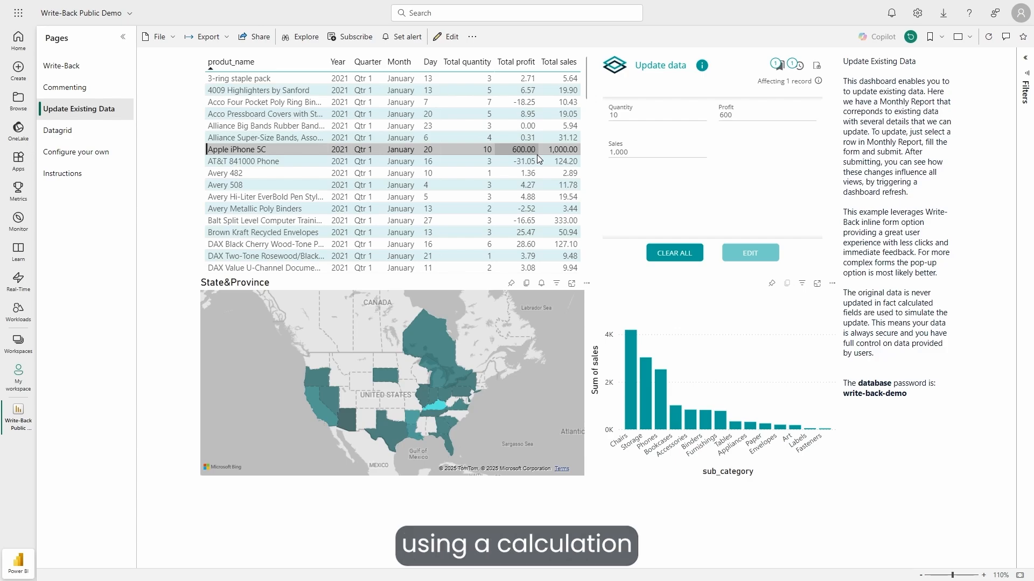
mouse_move(464, 117)
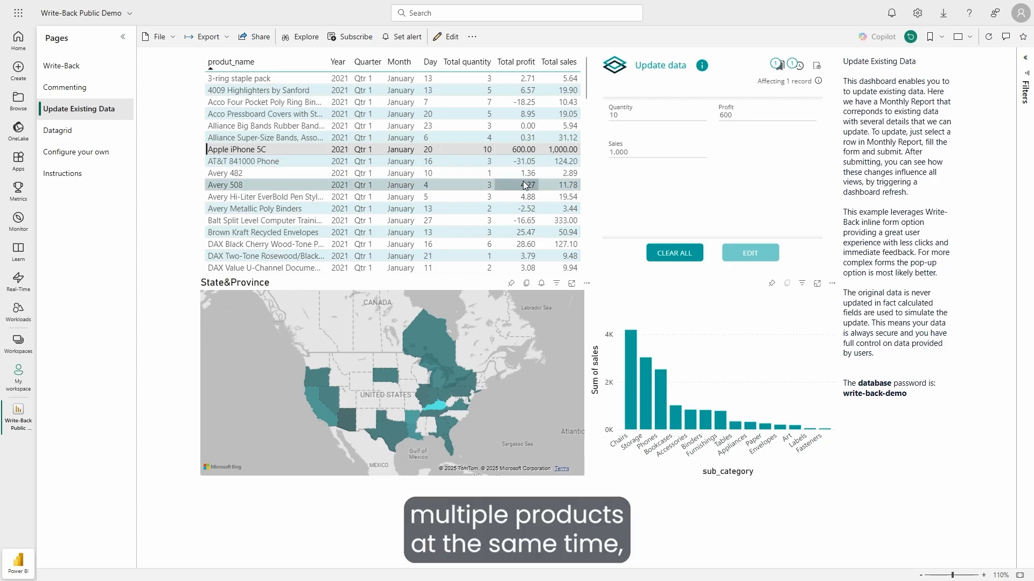
mouse_move(92, 130)
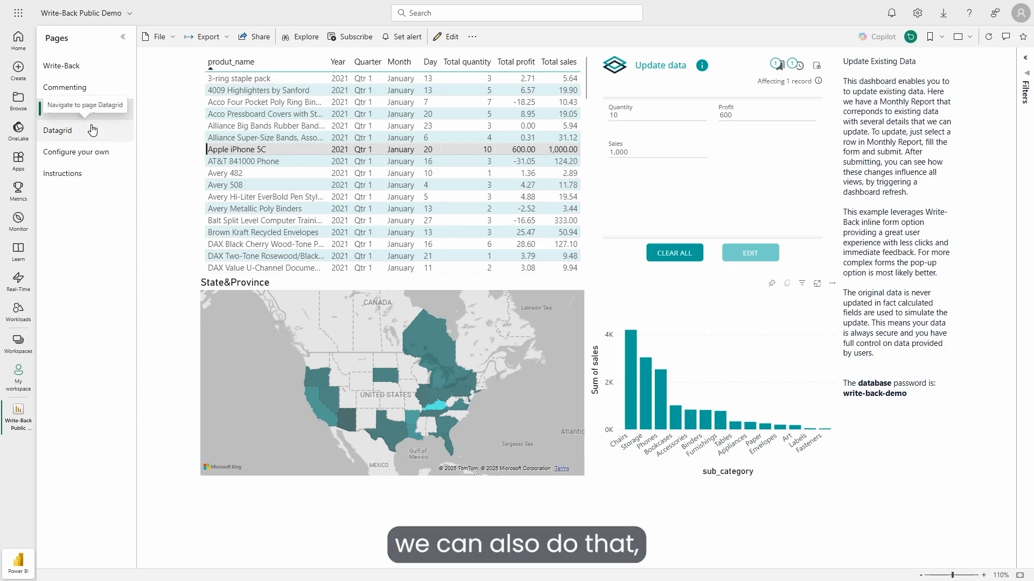
Open the Datagrid page and select the Belgian province rows for adjustment
click(58, 130)
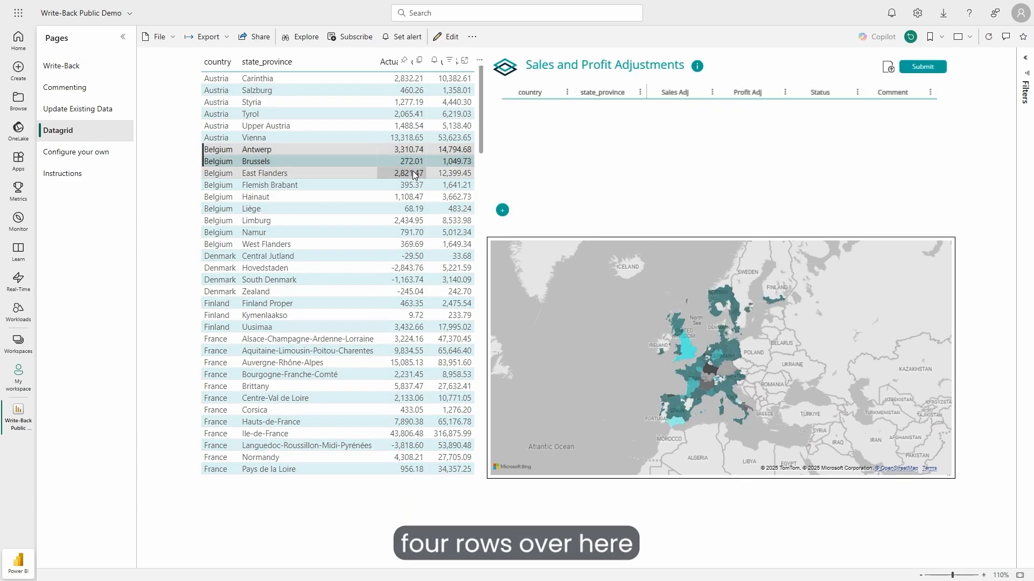
click(269, 185)
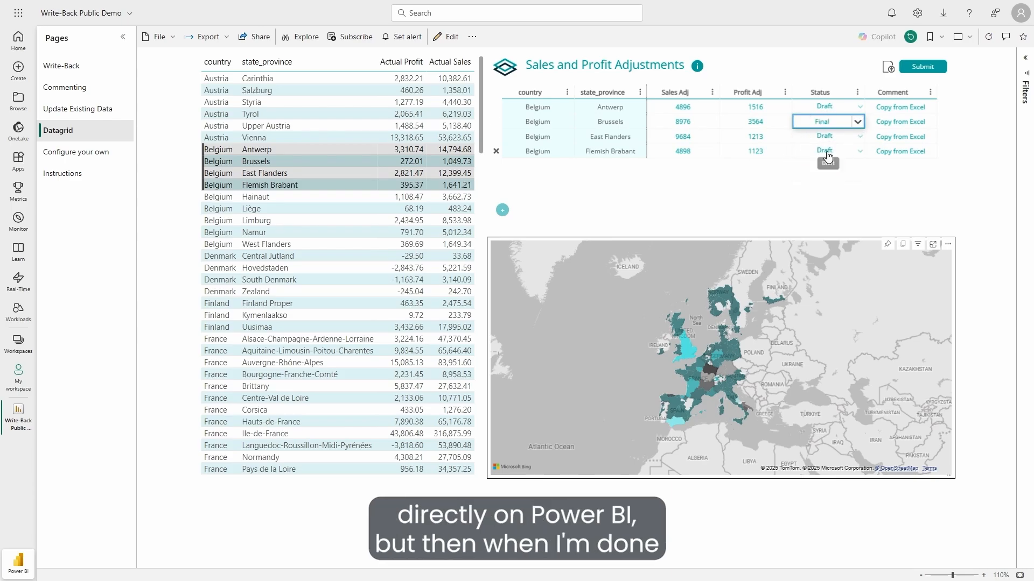
mouse_move(911, 95)
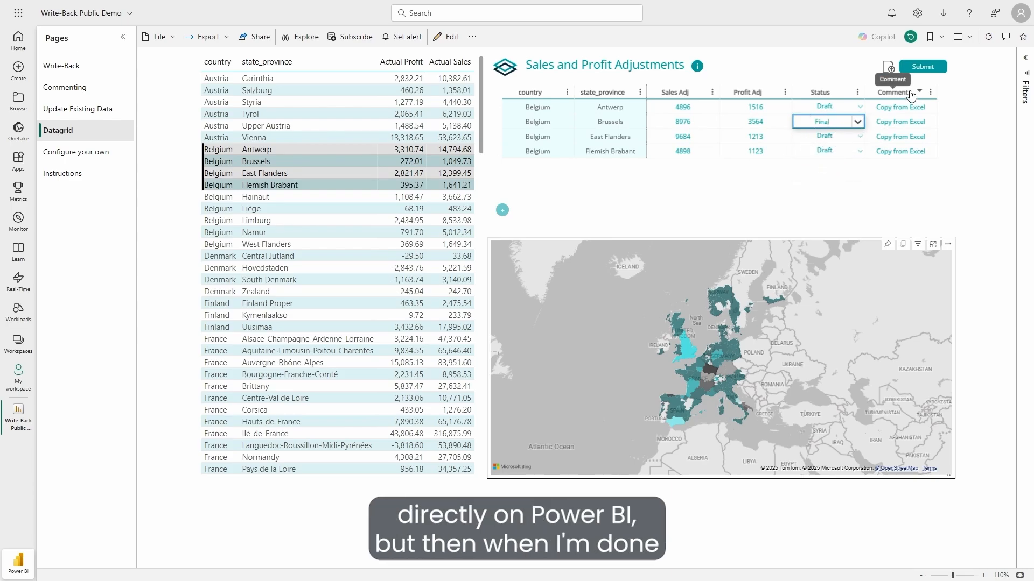
mouse_move(703, 181)
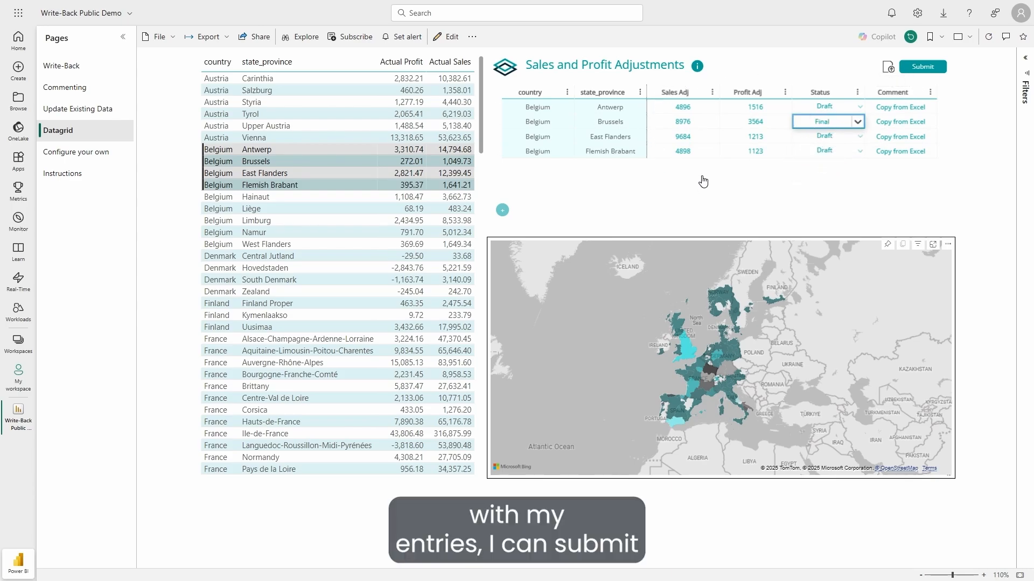
Submit the four Belgian province adjustments and refresh the visuals
click(921, 67)
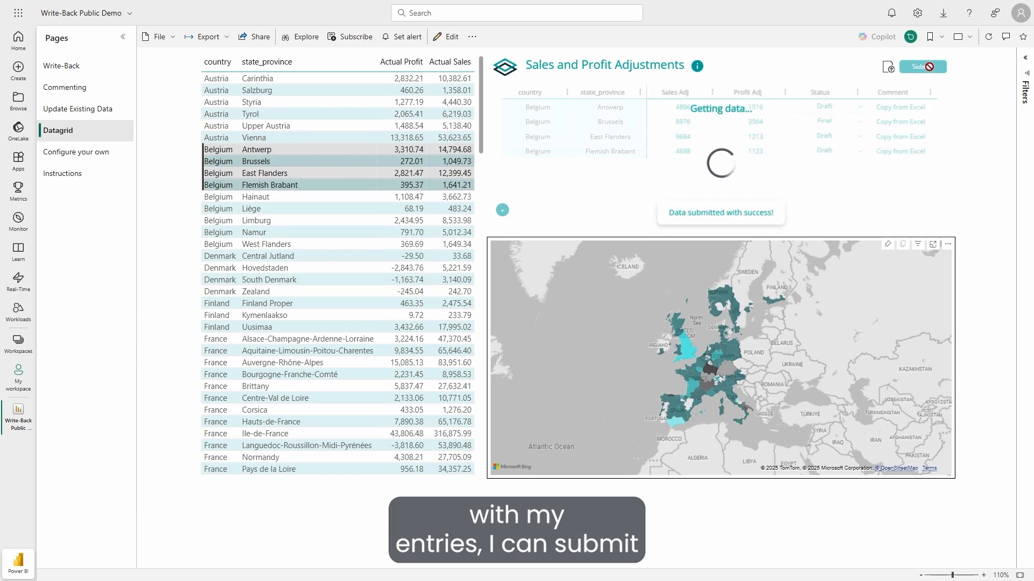
click(989, 36)
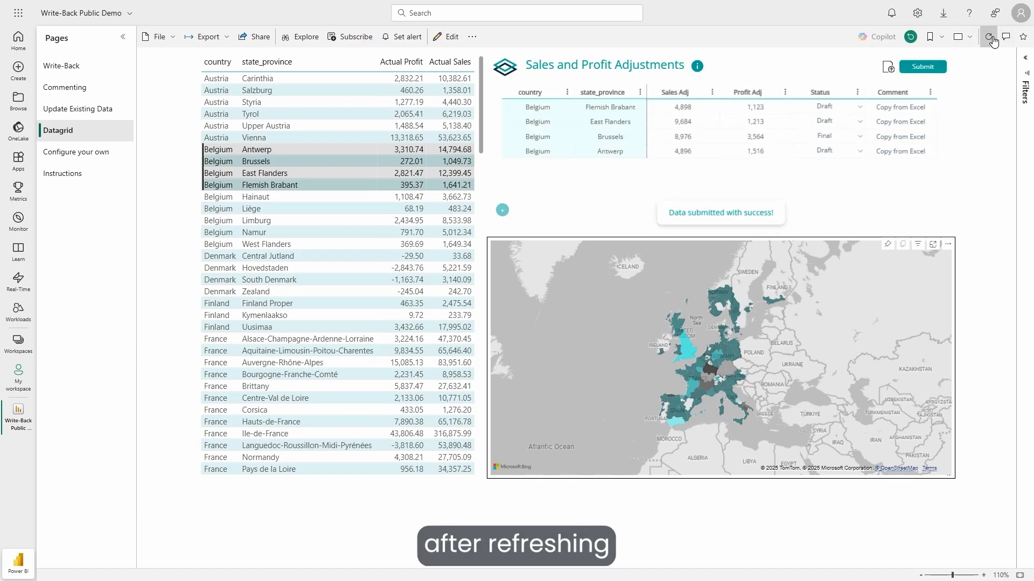
click(988, 36)
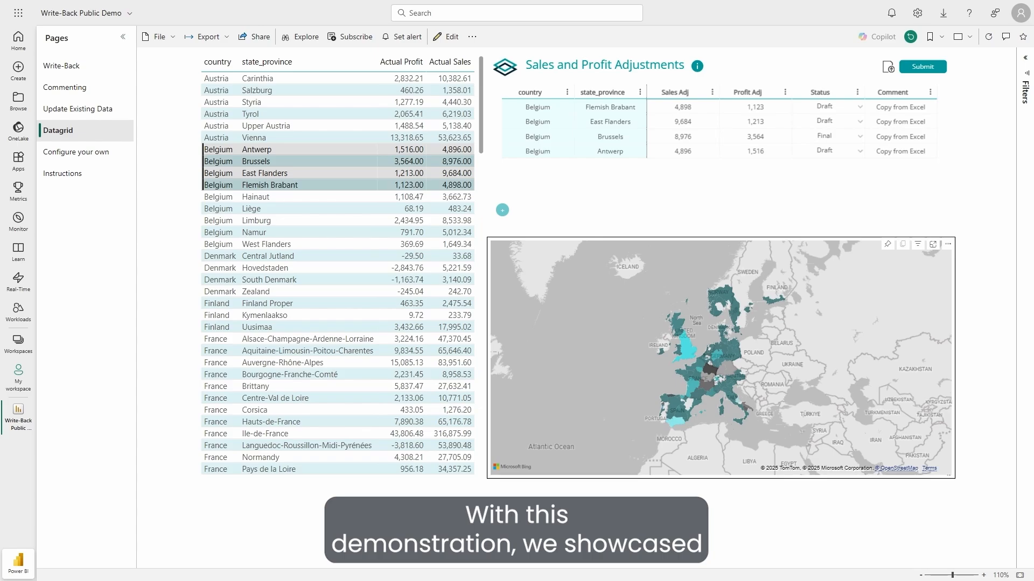
click(922, 67)
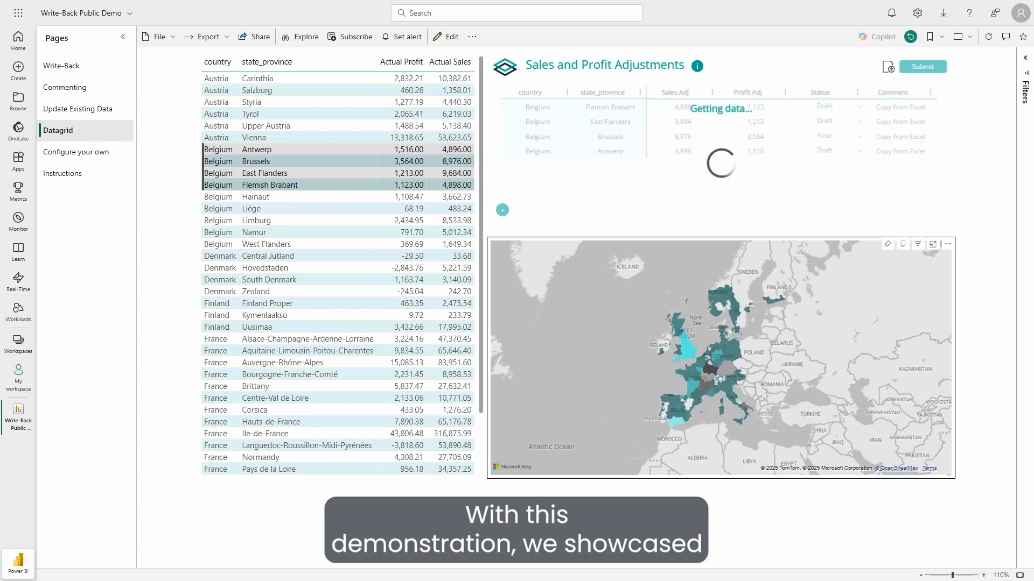